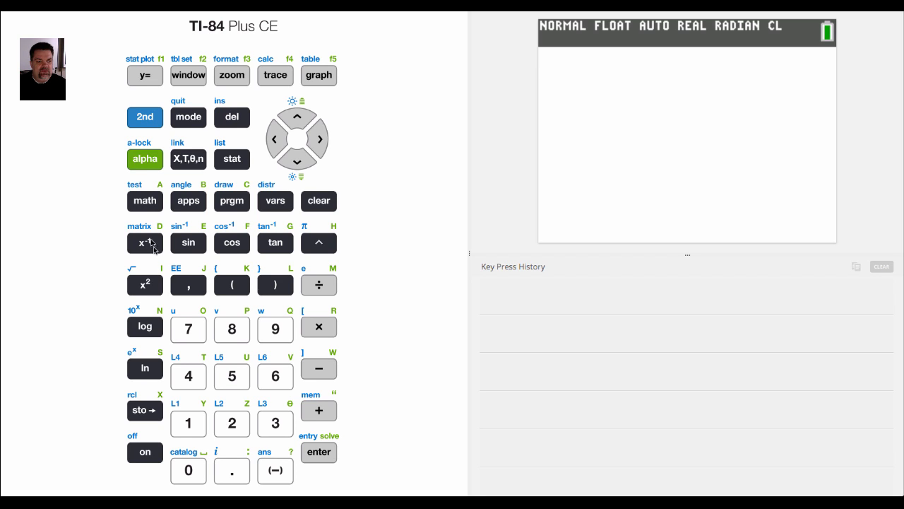
Turn on A-lock so letters can be entered continuously on the home screen.
left_click(144, 158)
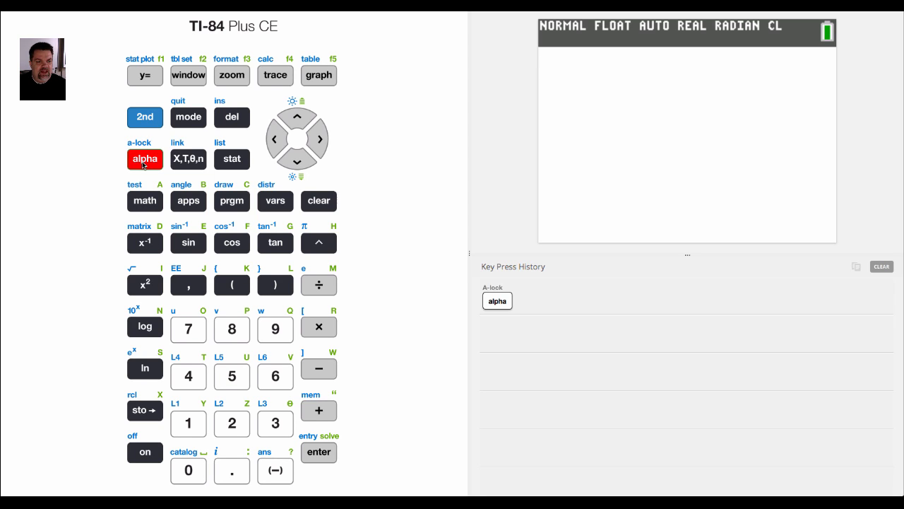
left_click(144, 116)
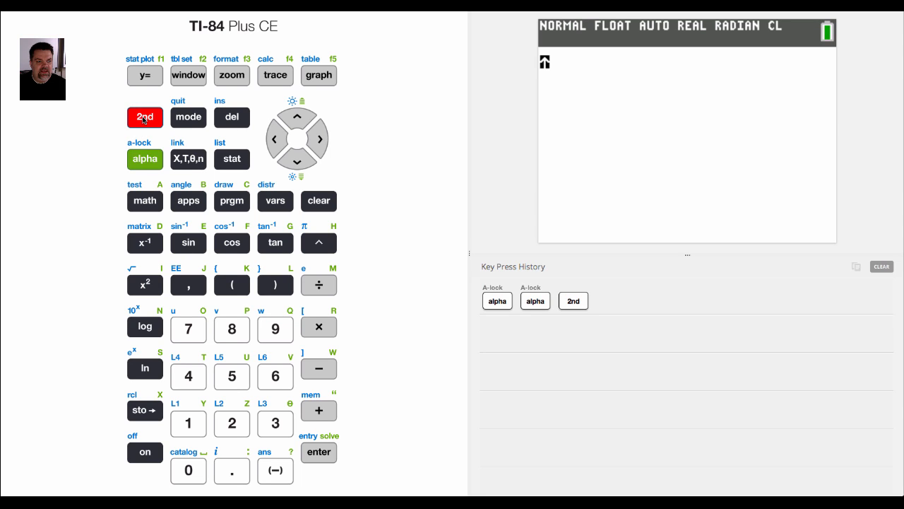
left_click(144, 159)
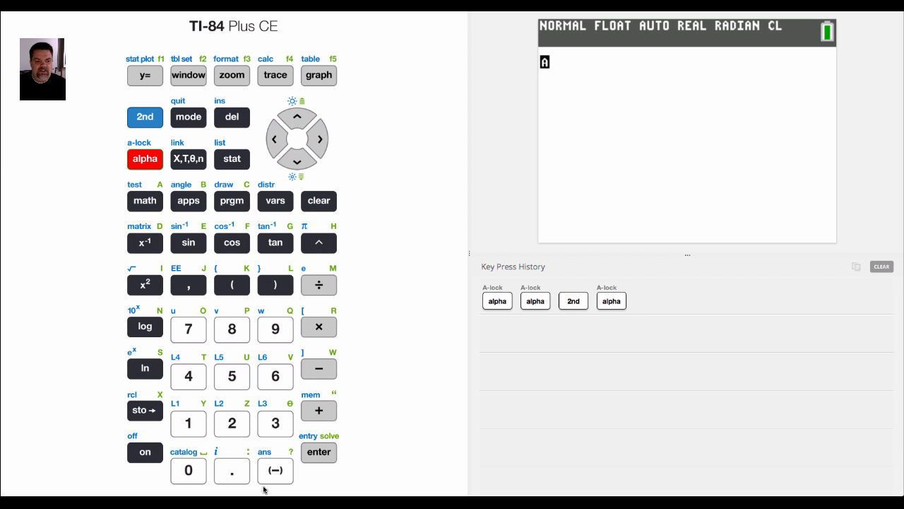
Begin a quoted string and enter TOM ADAMS with spaces after each word.
left_click(319, 409)
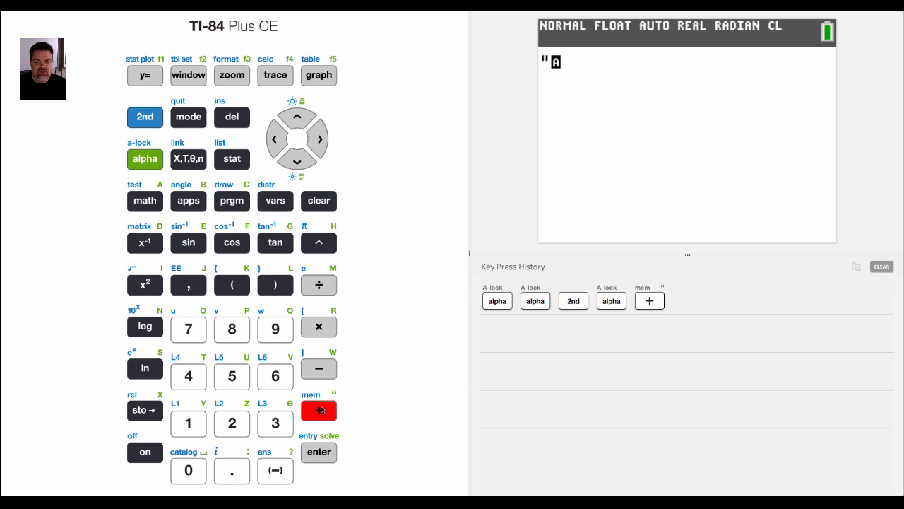
left_click(319, 410)
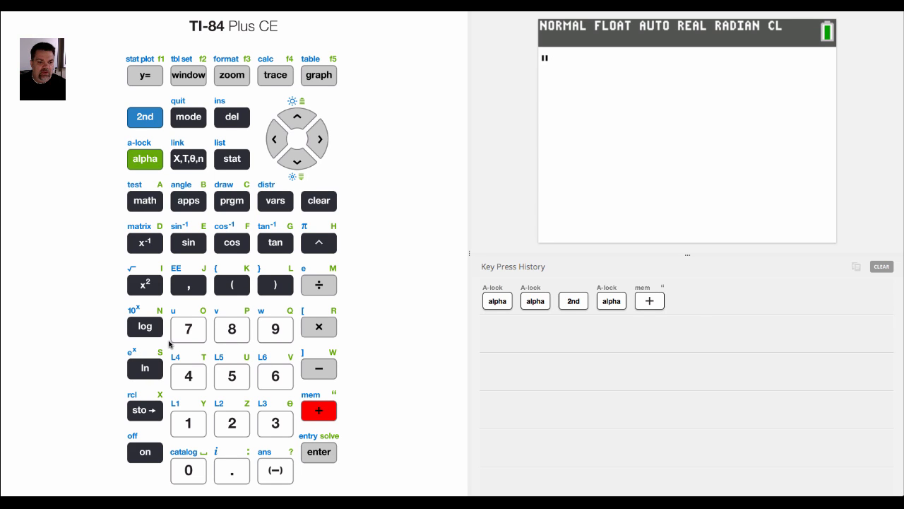
left_click(188, 376)
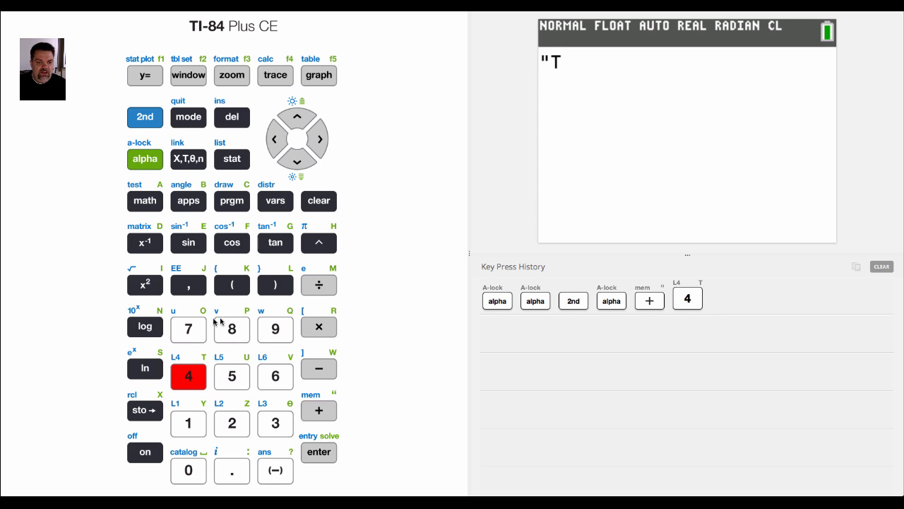
left_click(188, 329)
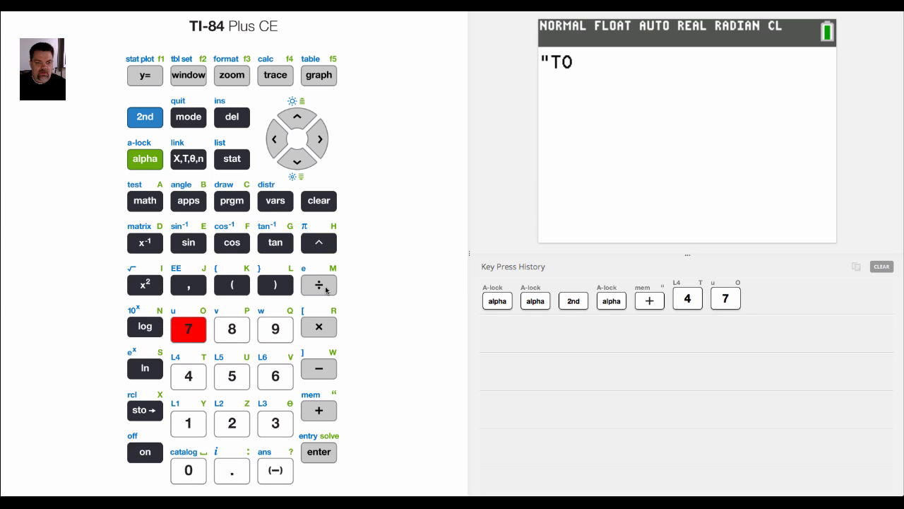
left_click(320, 283)
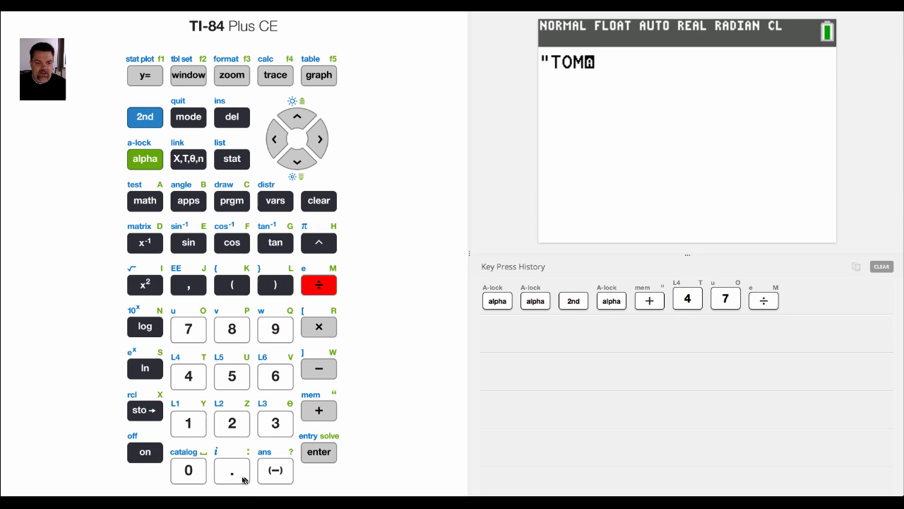
left_click(188, 471)
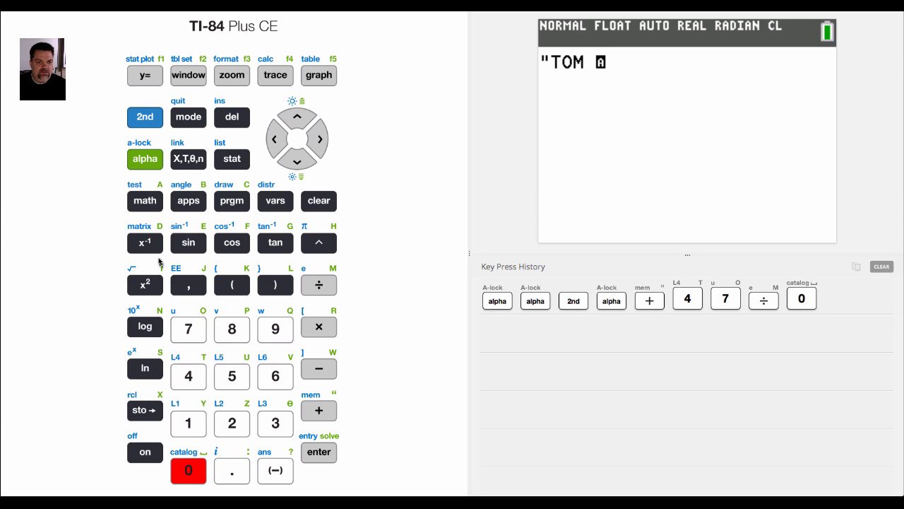
left_click(144, 201)
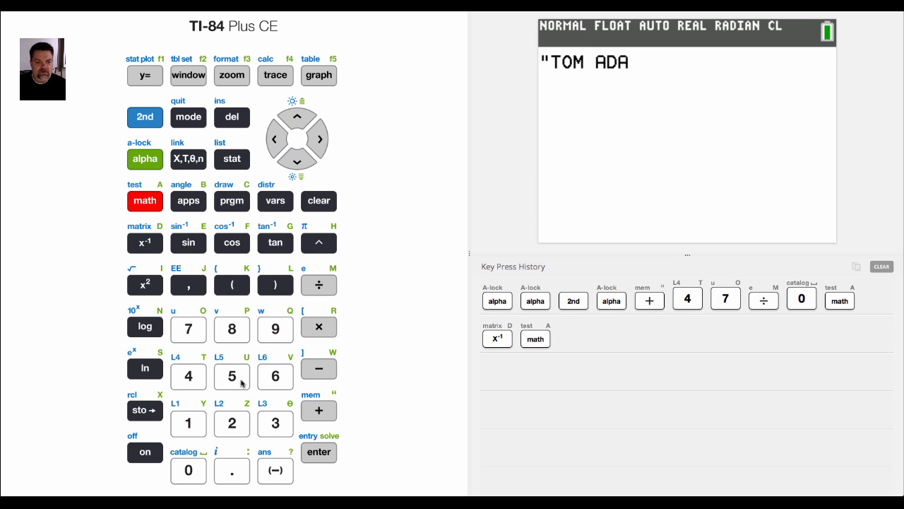
left_click(320, 285)
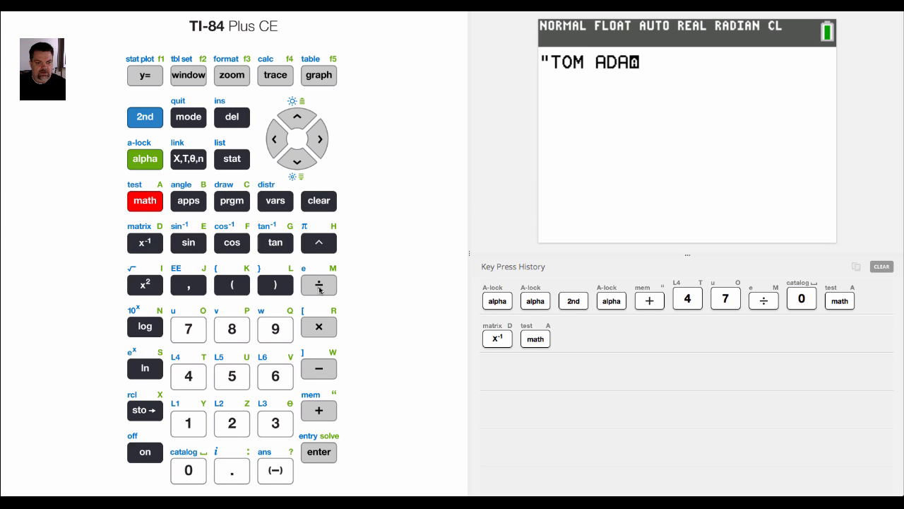
left_click(145, 368)
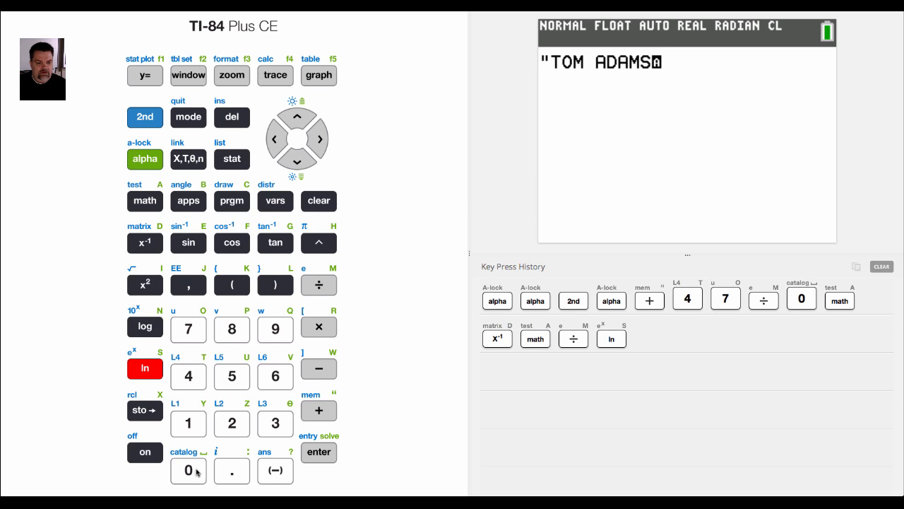
left_click(188, 471)
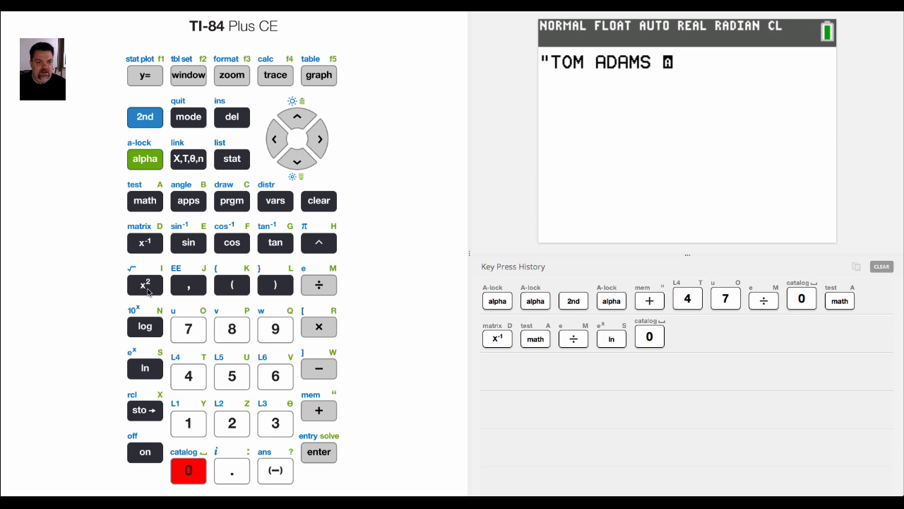
Finish the string with IS SMART and close the quotation mark.
left_click(144, 284)
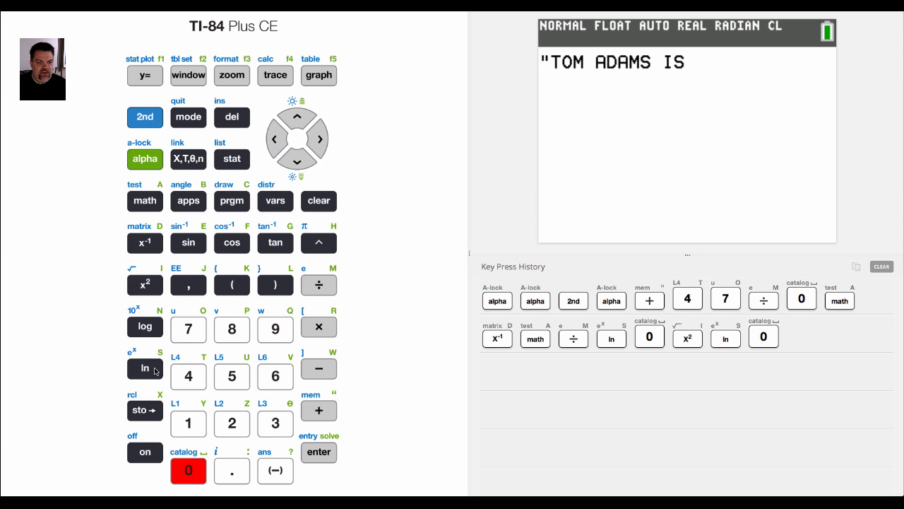
left_click(319, 286)
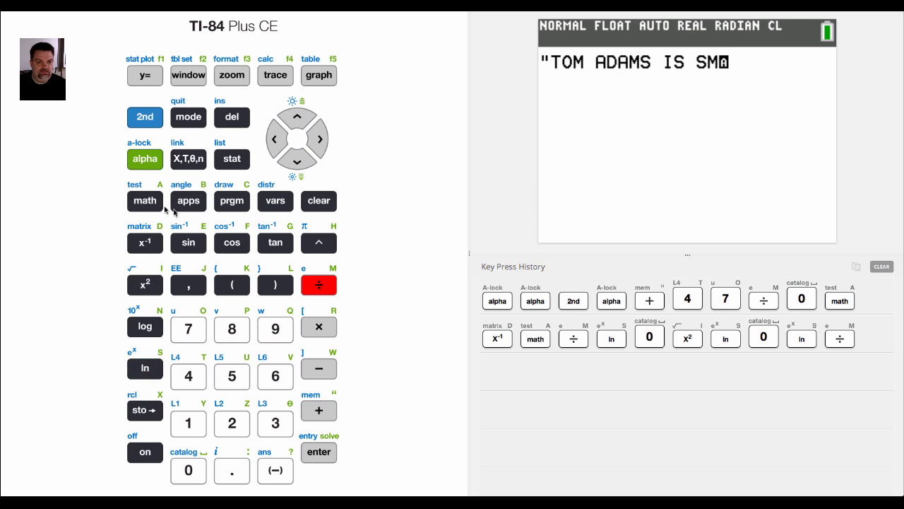
left_click(144, 201)
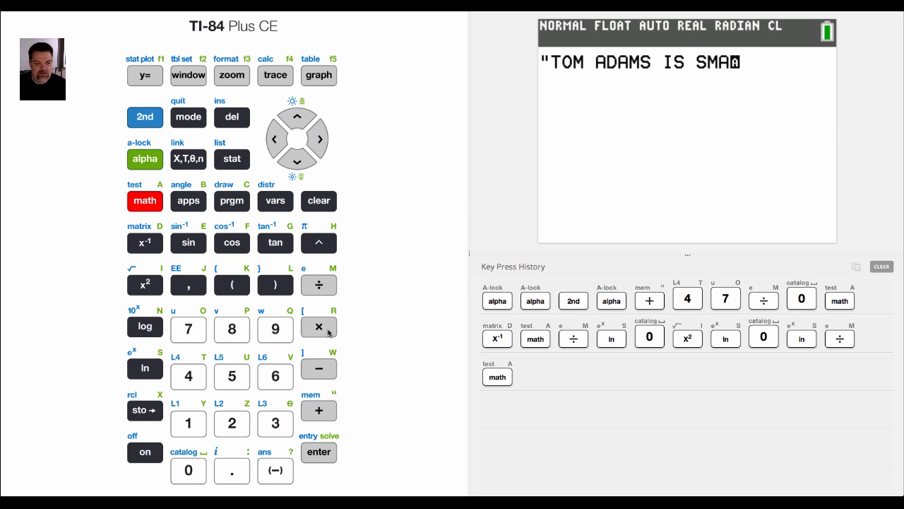
left_click(188, 376)
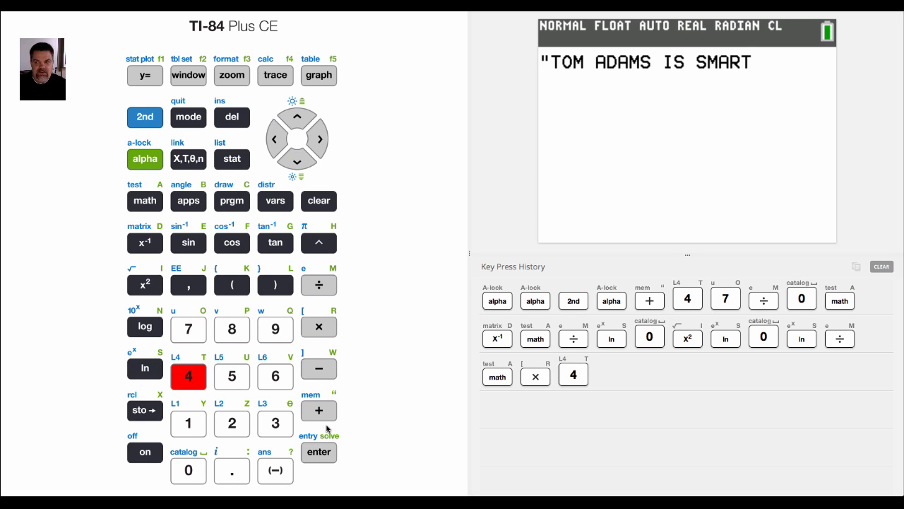
left_click(319, 409)
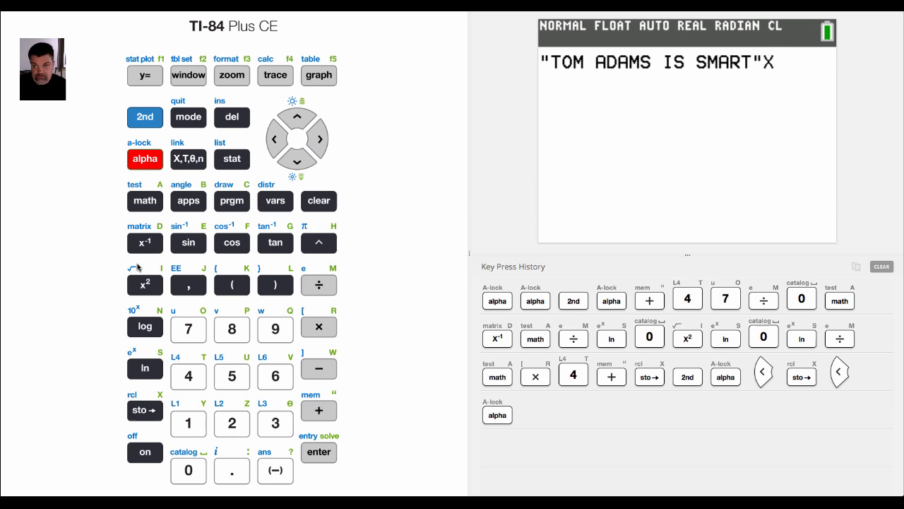
Add the store arrow and choose Str1 from the VARS String menu as the target.
left_click(144, 410)
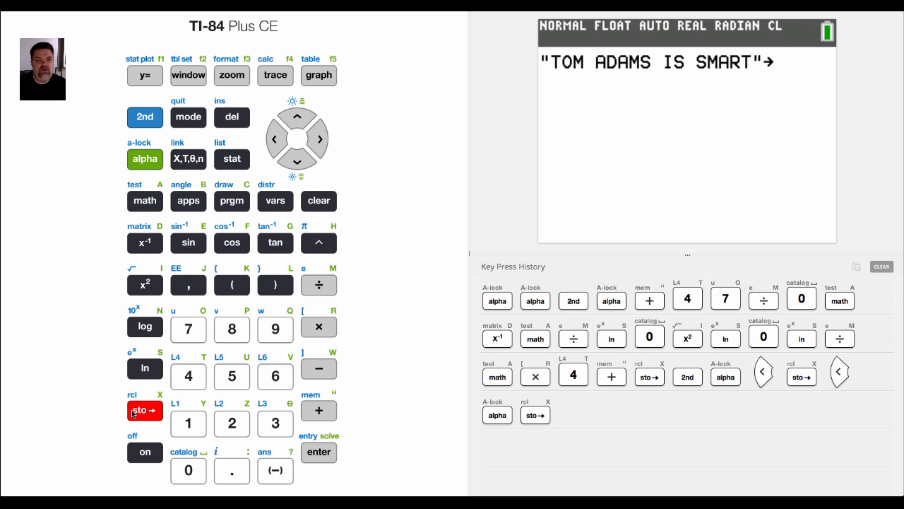
mouse_move(274, 201)
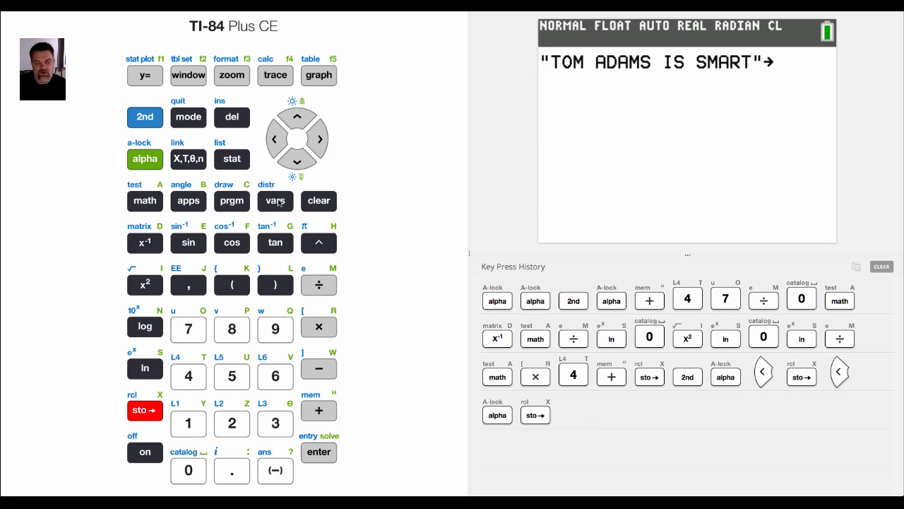
left_click(274, 200)
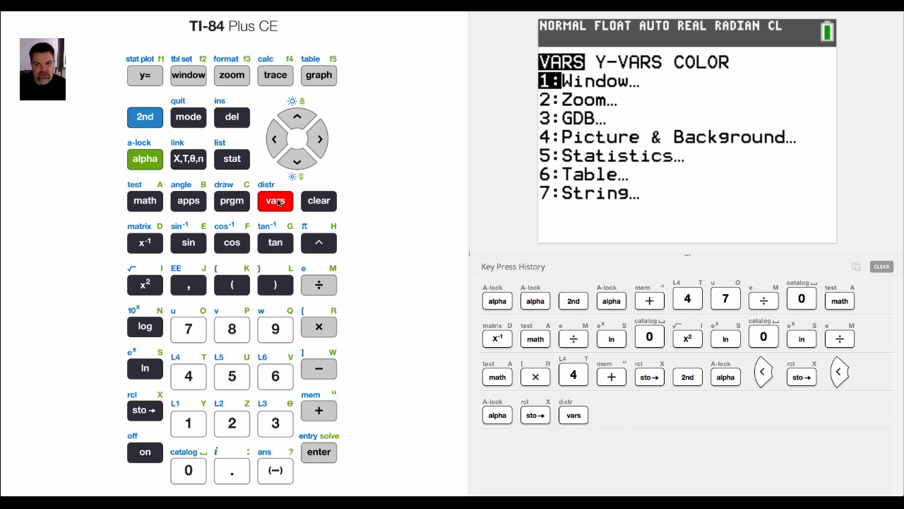
left_click(297, 161)
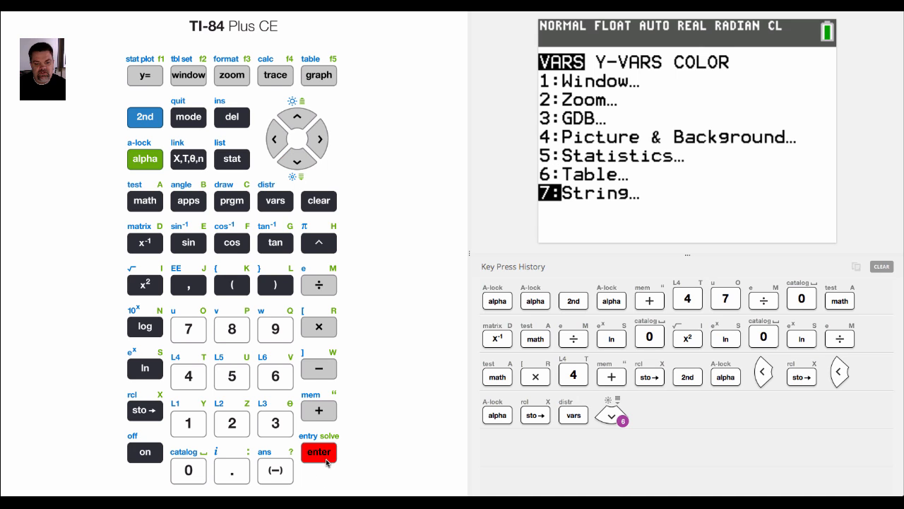
left_click(319, 452)
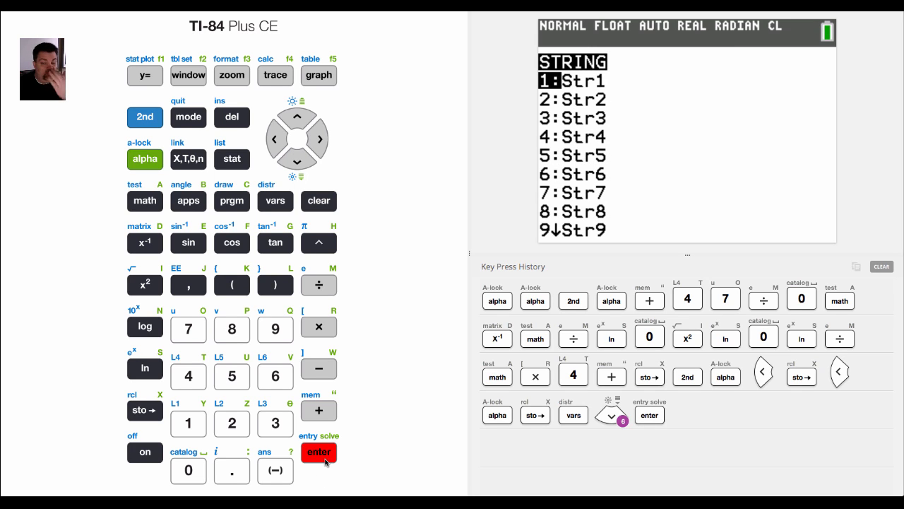
left_click(320, 452)
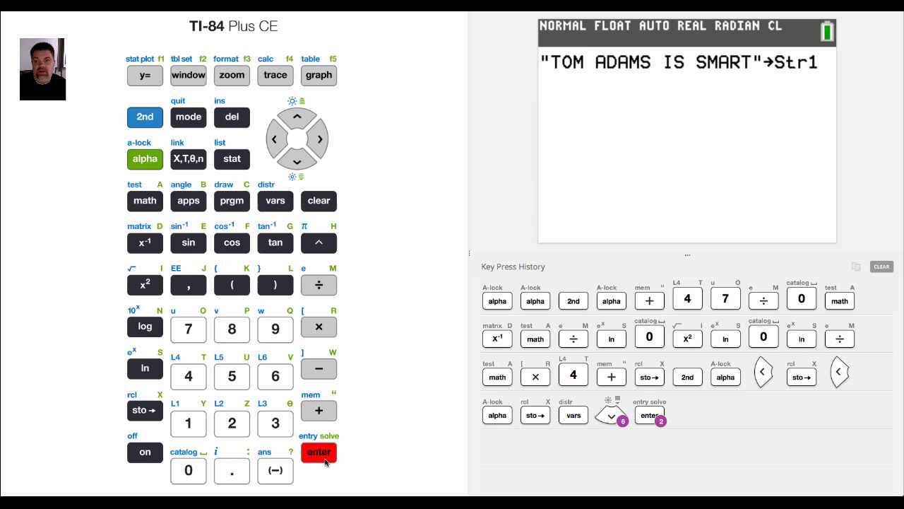
left_click(320, 452)
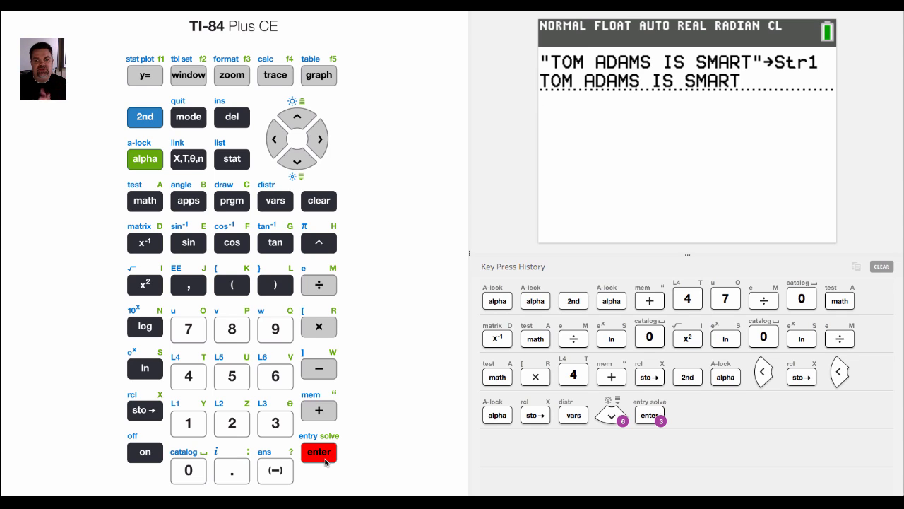
left_click(319, 452)
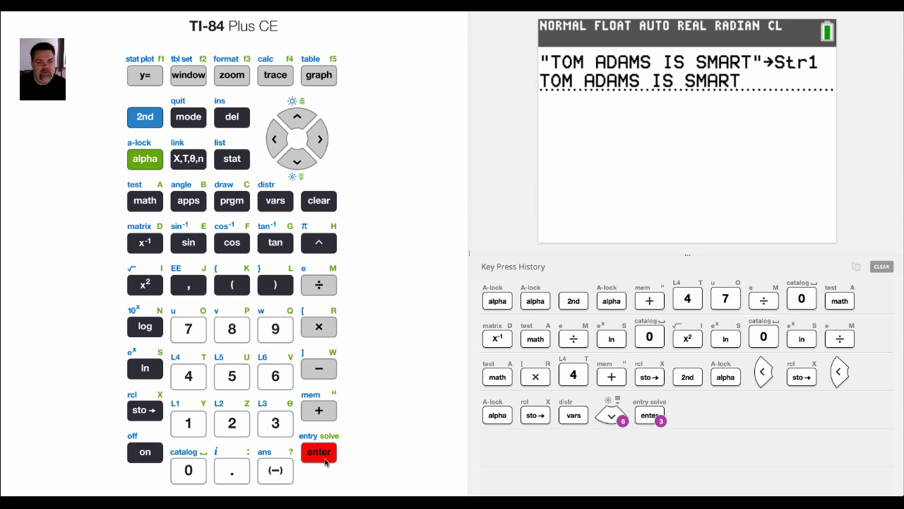
left_click(319, 452)
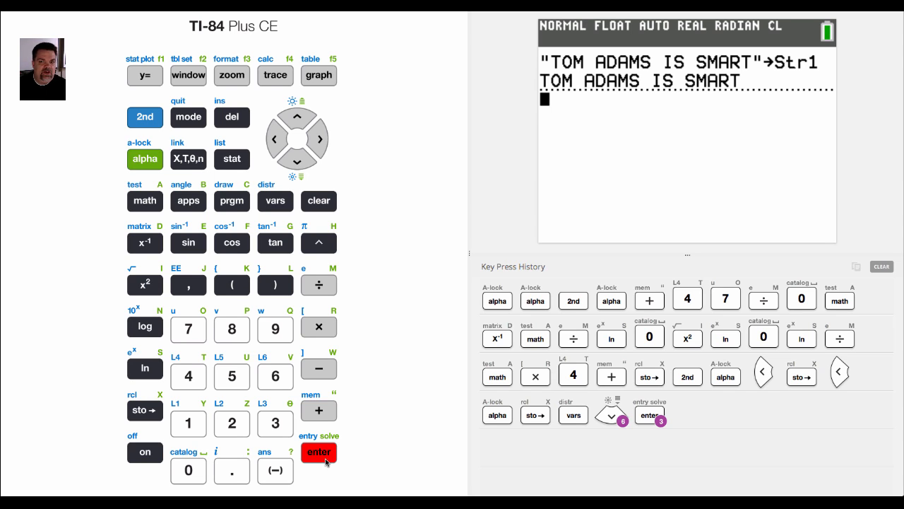
mouse_move(274, 200)
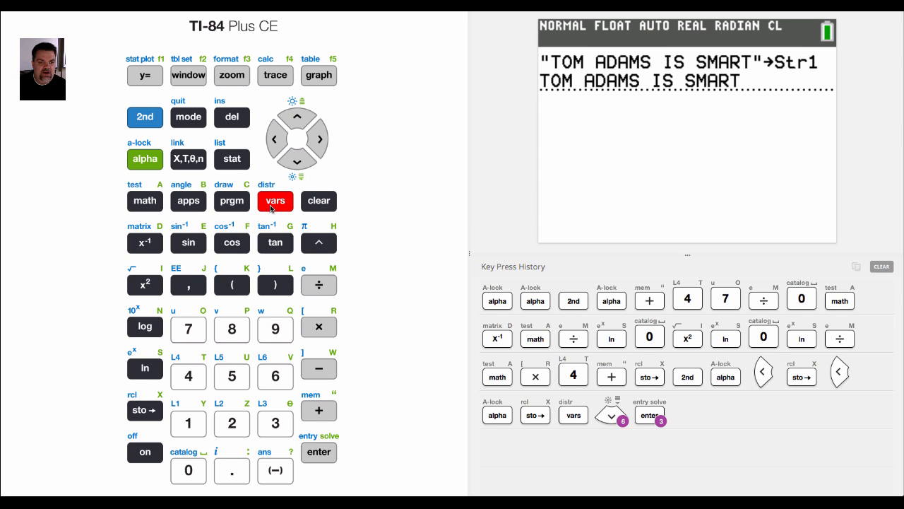
Recall Str1 from the VARS menu to display TOM ADAMS IS SMART.
left_click(274, 201)
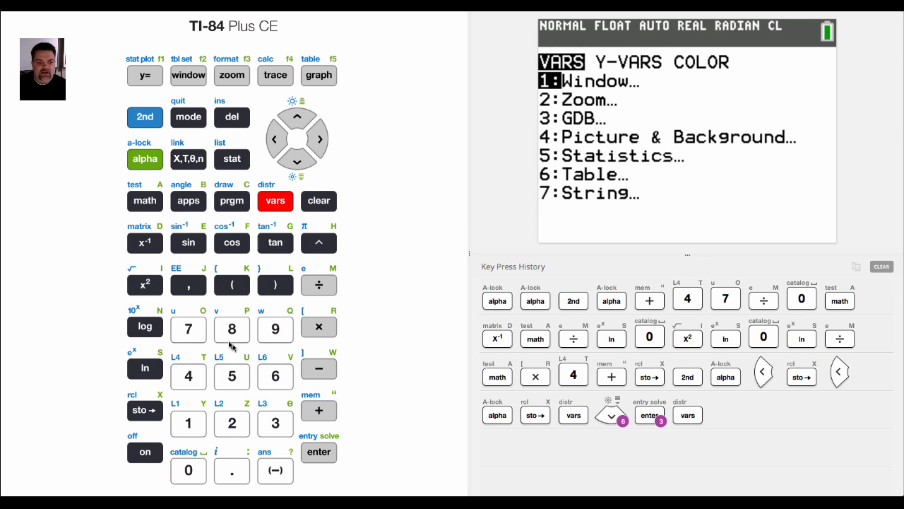
left_click(318, 452)
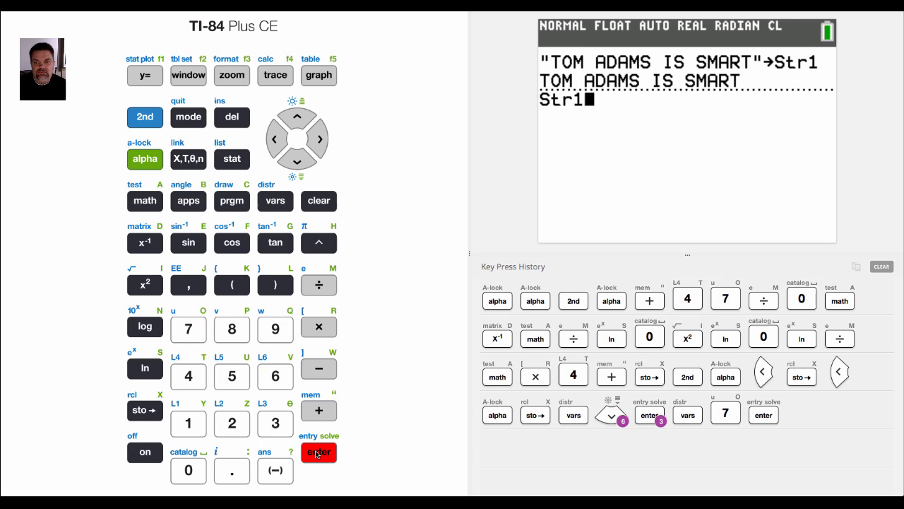
left_click(319, 452)
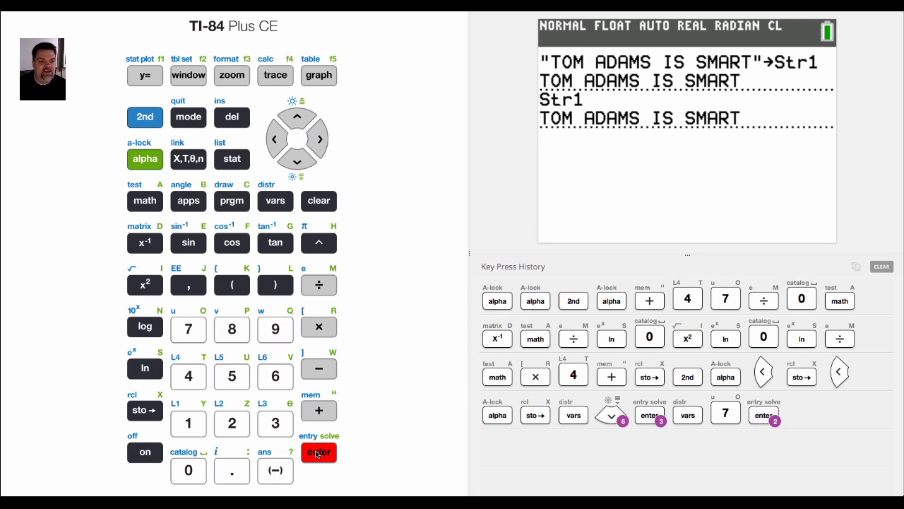